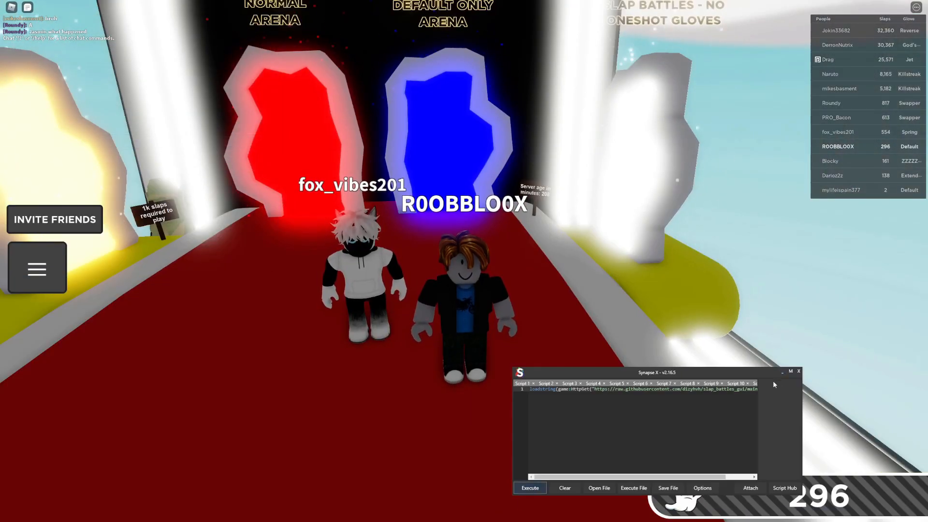
- Execute the slap_battles_gui loadstring in Synapse X to launch dizzy hub
click(529, 487)
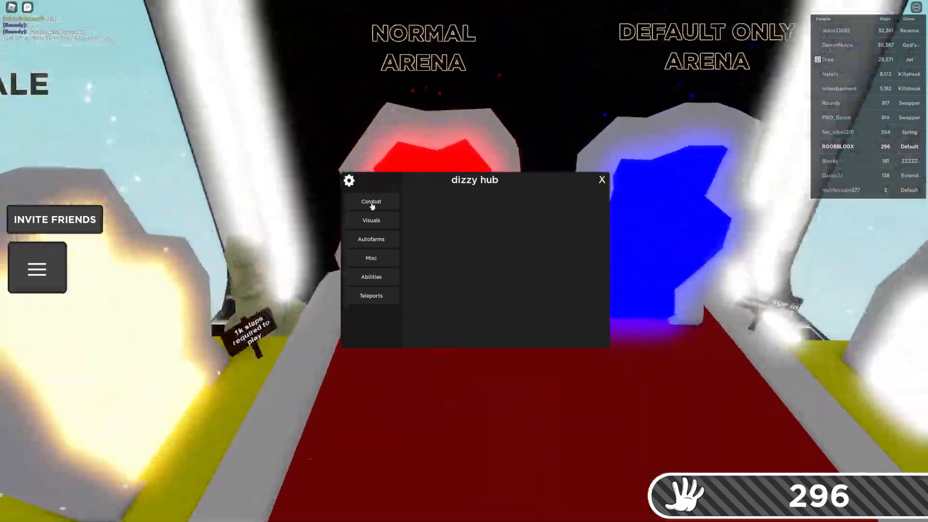
- Enable Killaura with hit distance 20, Anti Ragdoll, Anti Reaper's Deathmark and Glove Reach
click(371, 201)
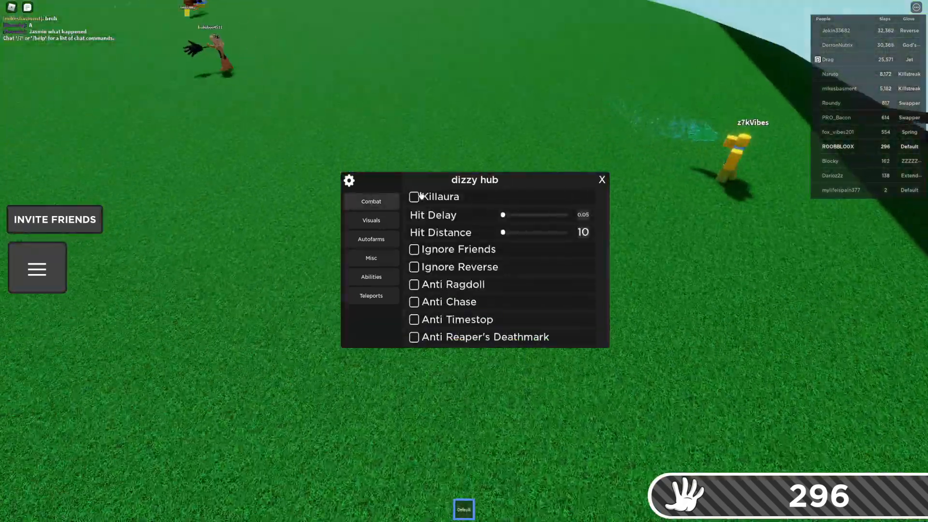
click(414, 196)
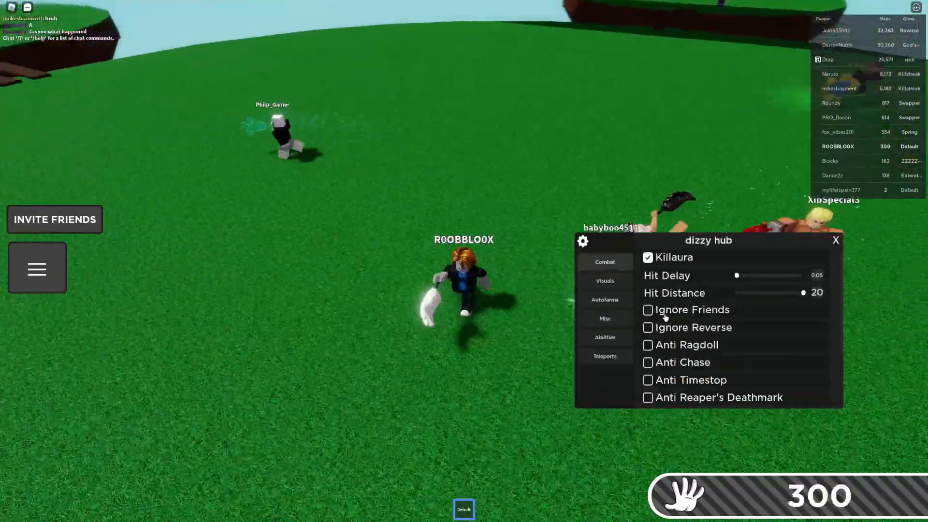
click(646, 327)
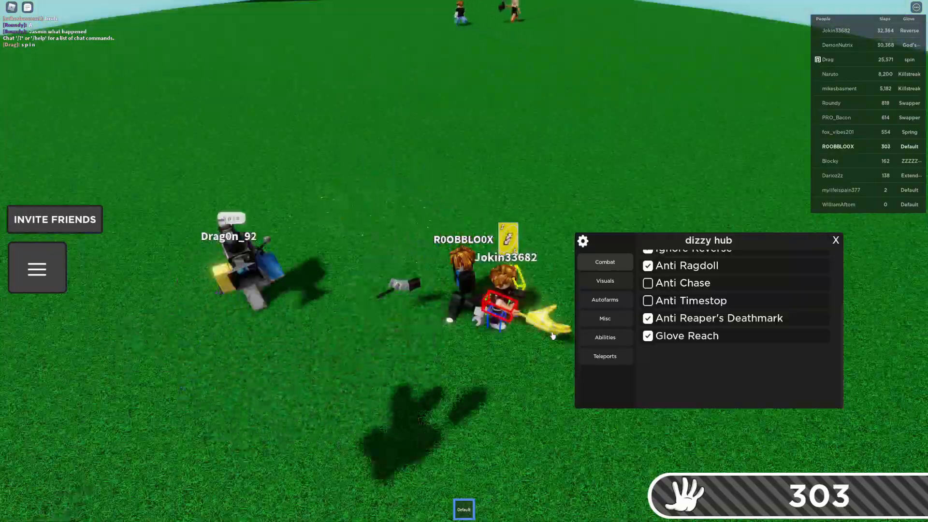
mouse_move(540, 333)
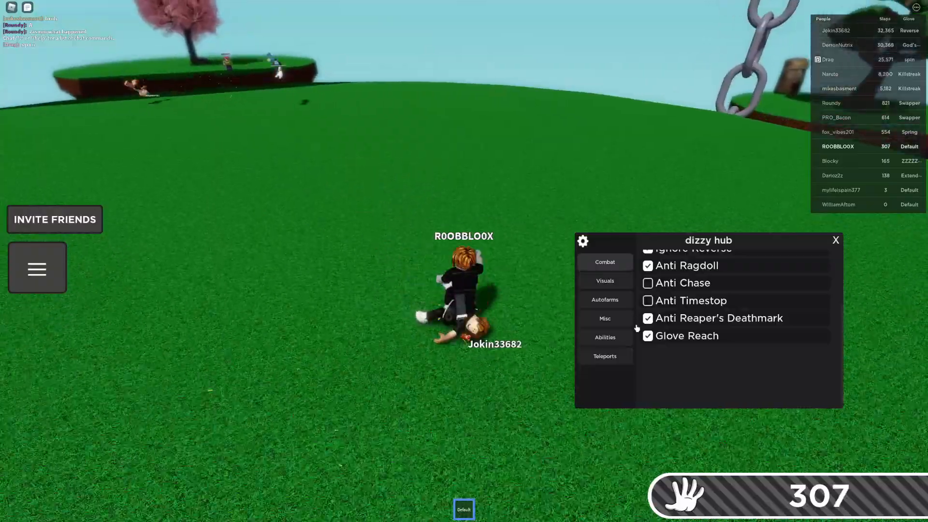
- Turn on Gifts ESP and Hide Visuals in the Visuals tab, leaving Reach ESP off
click(604, 281)
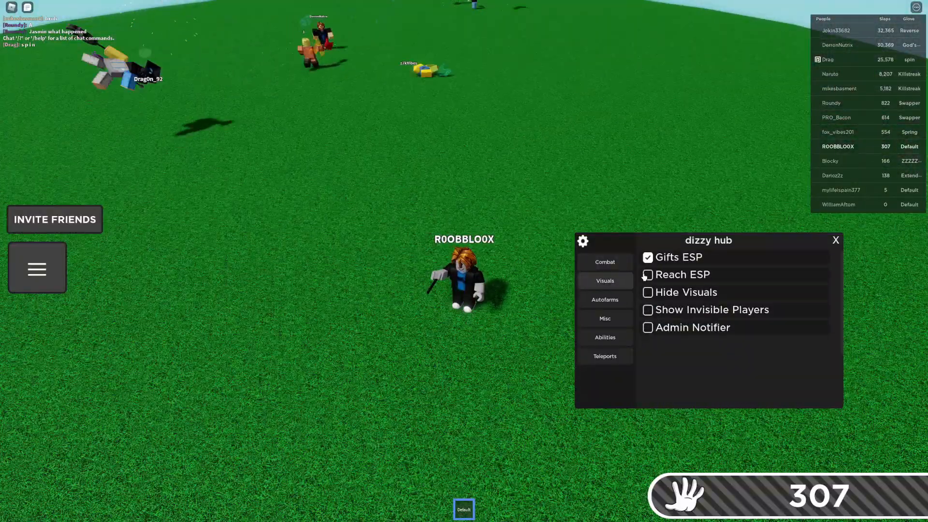
click(648, 274)
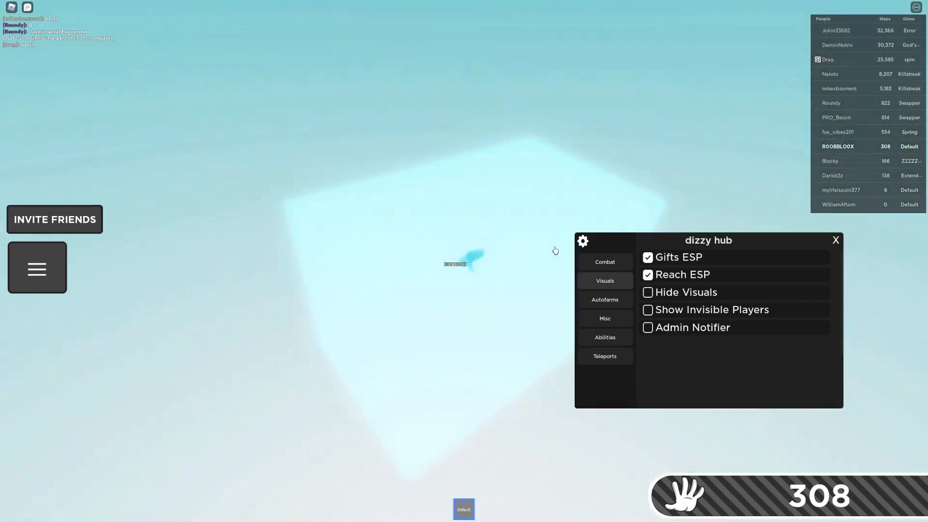
click(646, 292)
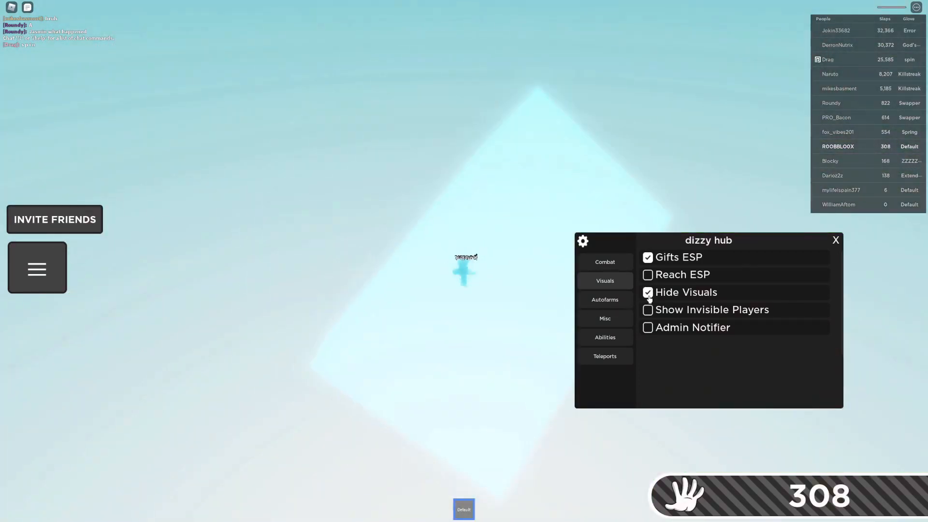
click(604, 299)
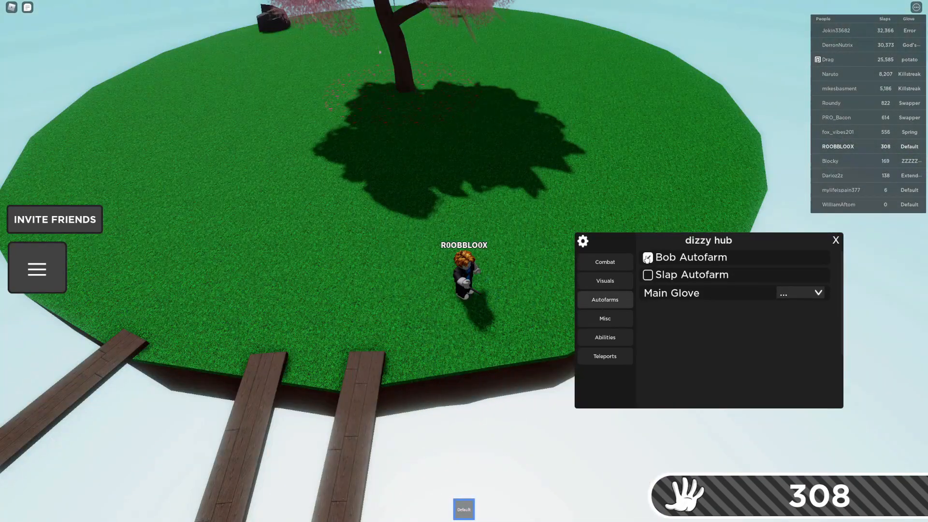
- Set Main Glove to Default, trying Slap Autofarm, then turn Slap and Bob Autofarm off
click(799, 292)
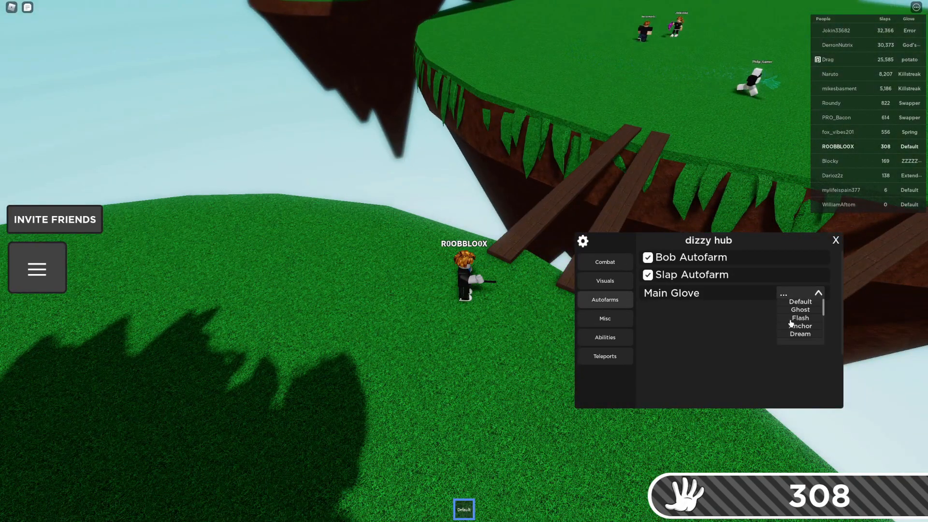
click(799, 301)
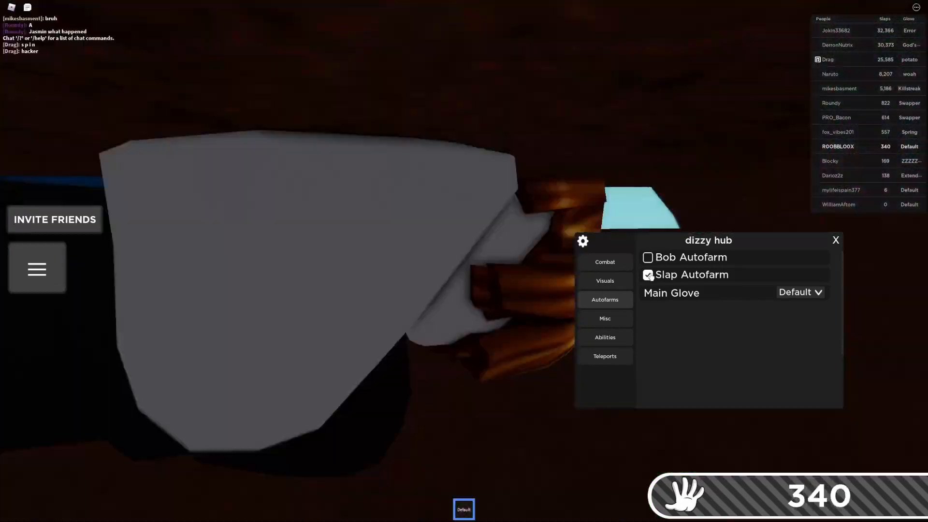
click(648, 256)
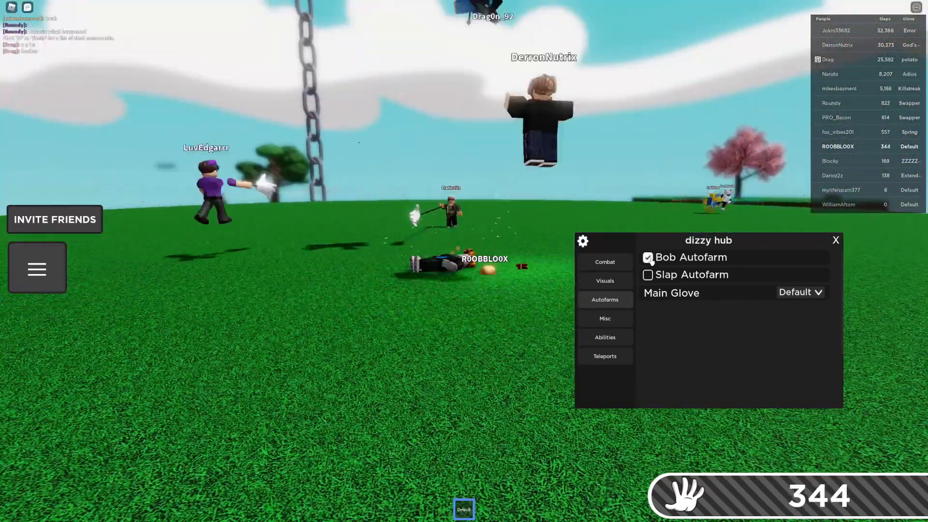
click(647, 257)
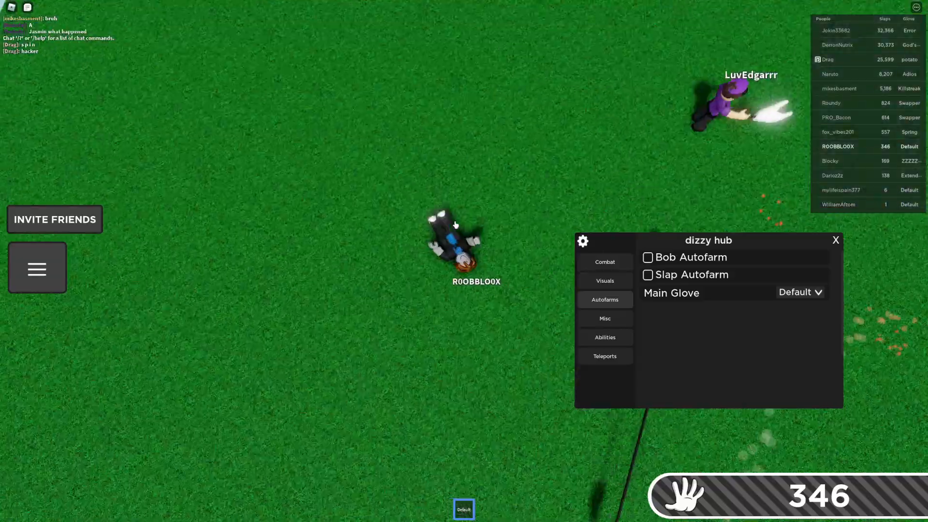
- Enable Pick Up Gifts in the Misc tab
click(604, 319)
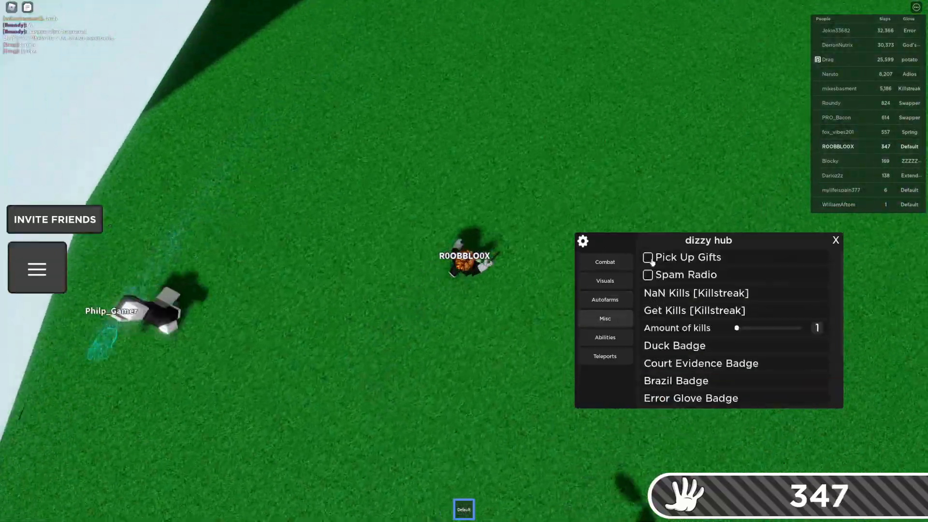
click(647, 257)
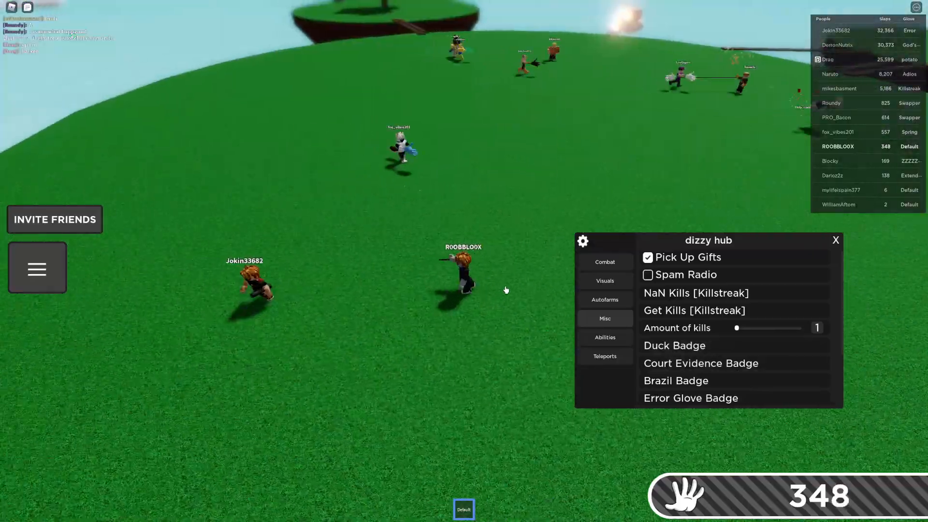
click(604, 337)
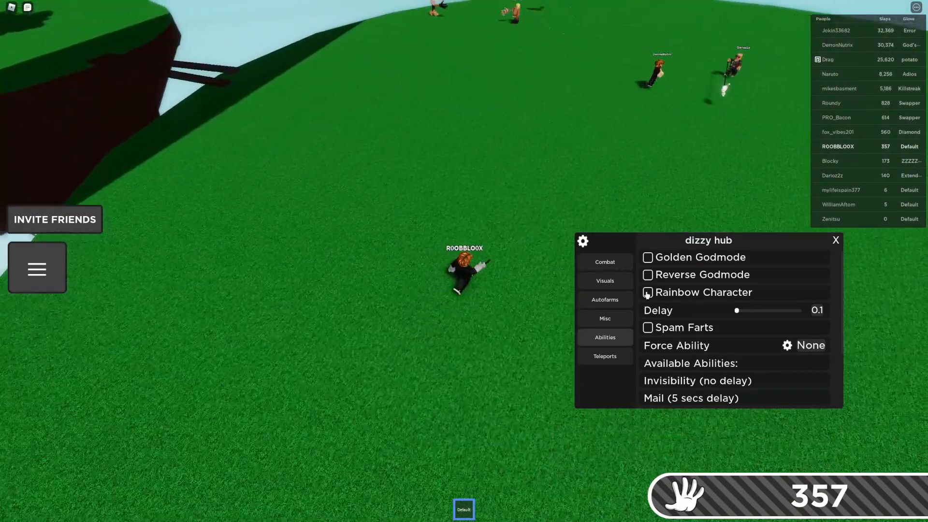
- Scroll through the Abilities list, then view the TP to Arena and TP to Lobby options
scroll(down, 3)
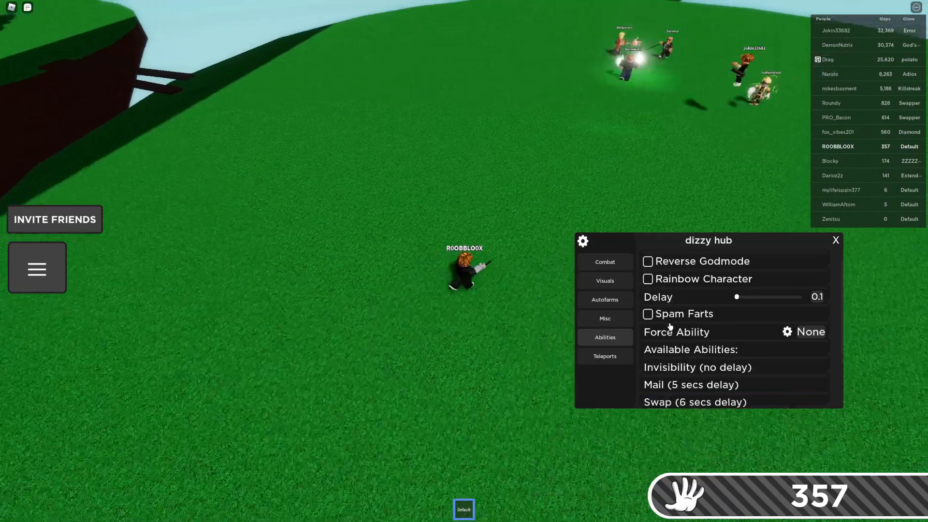
scroll(down, 3)
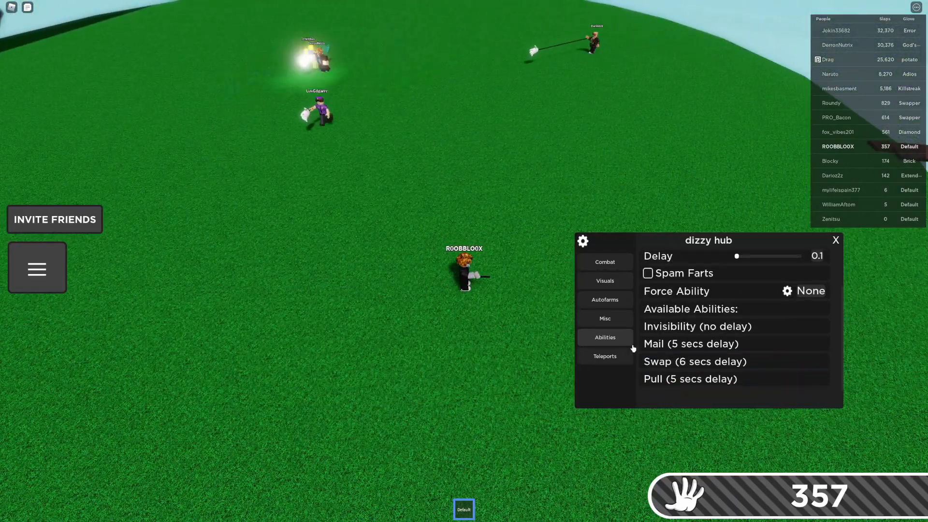
click(604, 356)
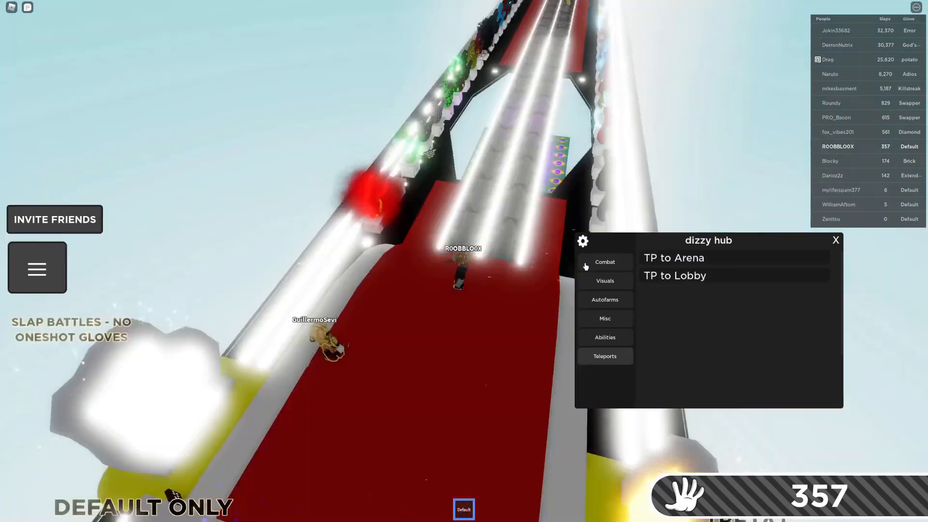